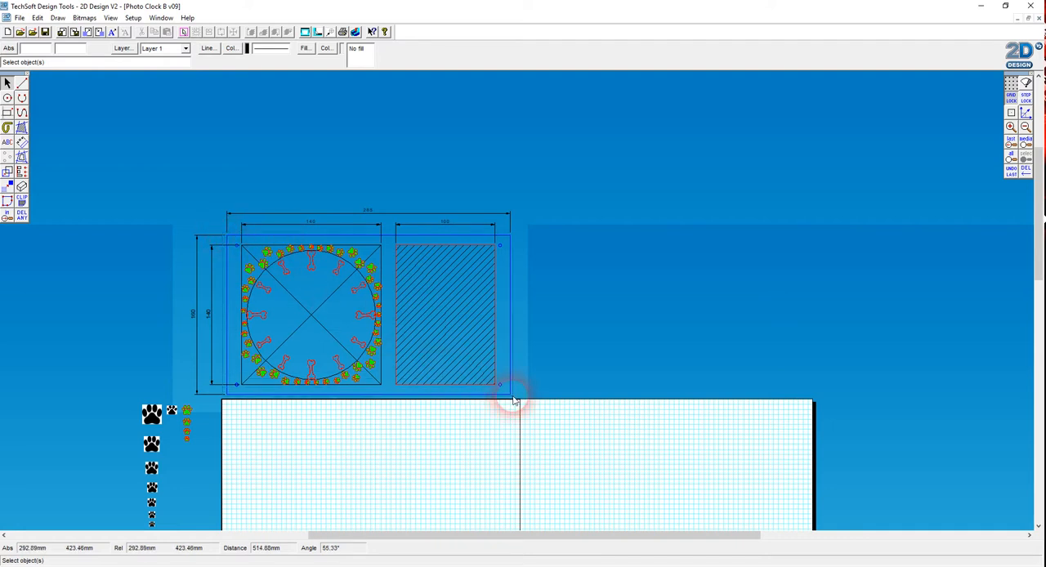
Window-select the backing plate outline and hatched panel, and place the copy on the grid sheet
{"action": "left_click", "coordinate": [499, 384]}
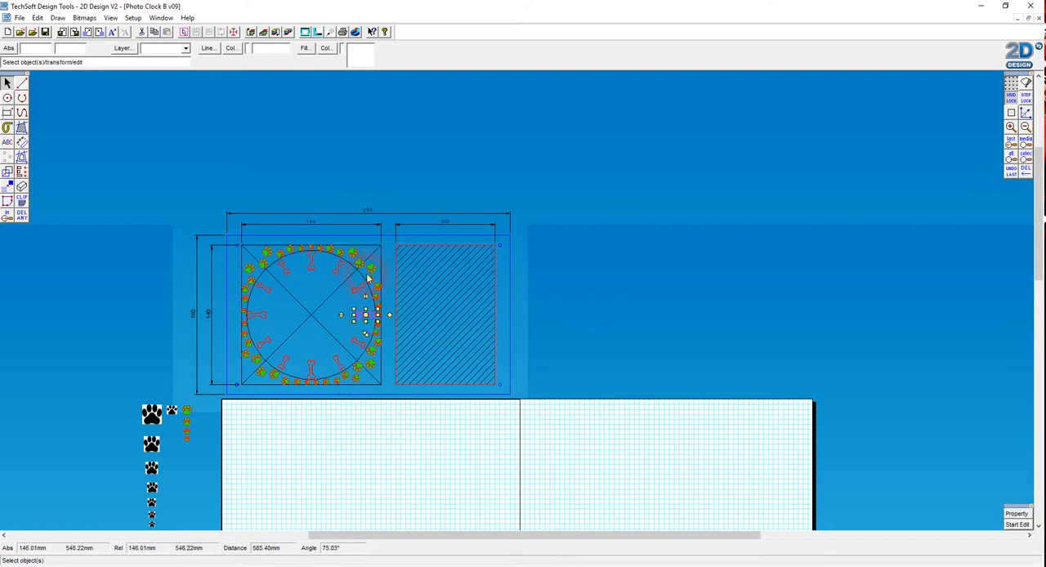
{"action": "mouse_move", "coordinate": [289, 269]}
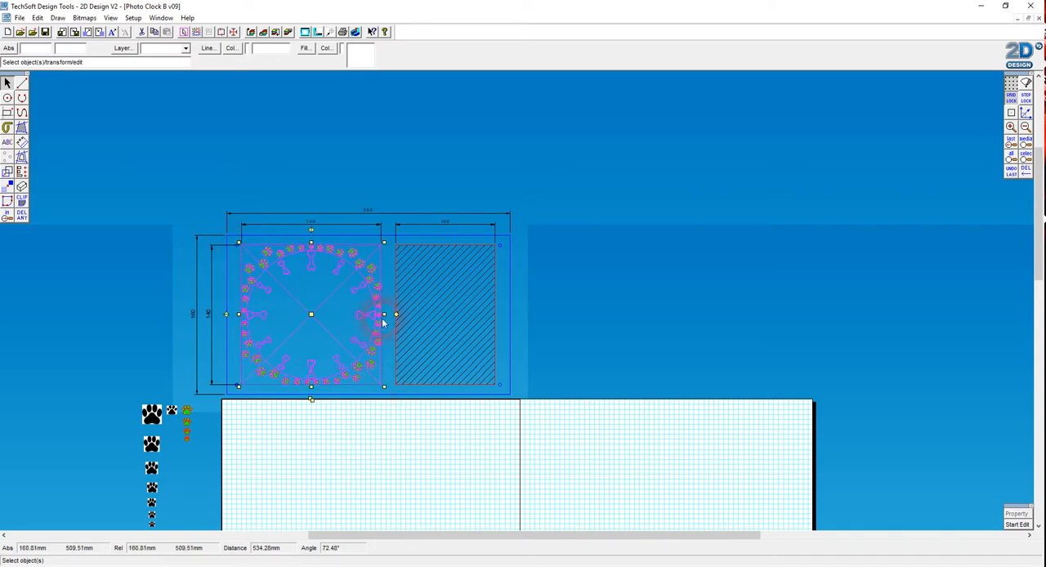
{"action": "mouse_move", "coordinate": [304, 348]}
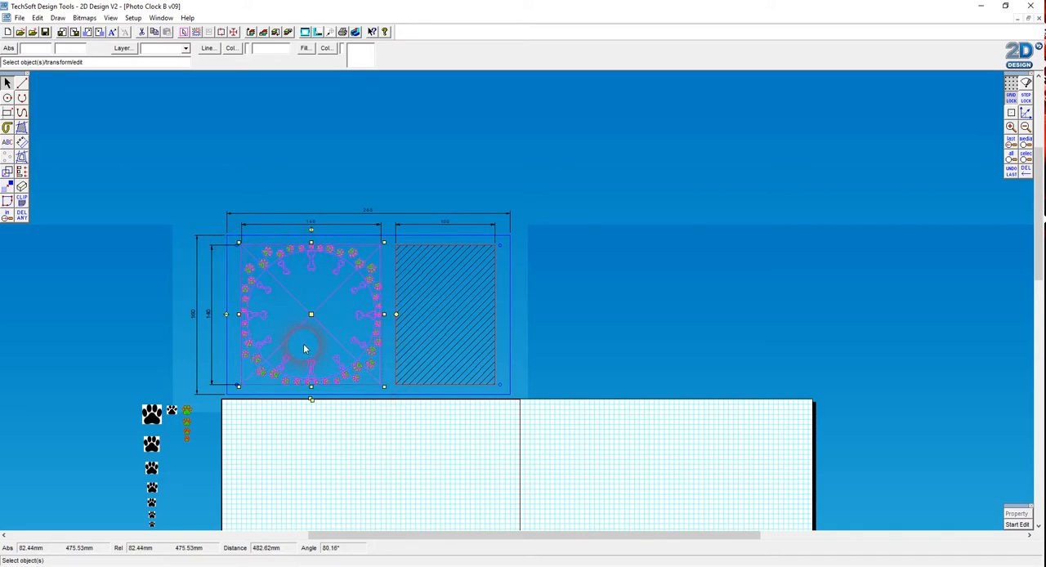
{"action": "left_click", "coordinate": [37, 17]}
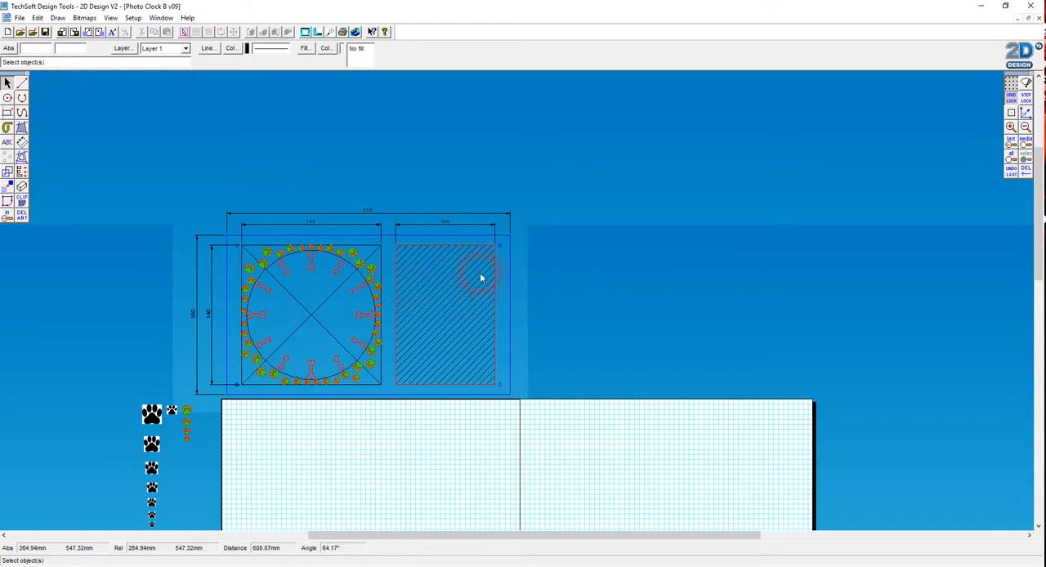
{"action": "mouse_move", "coordinate": [226, 237]}
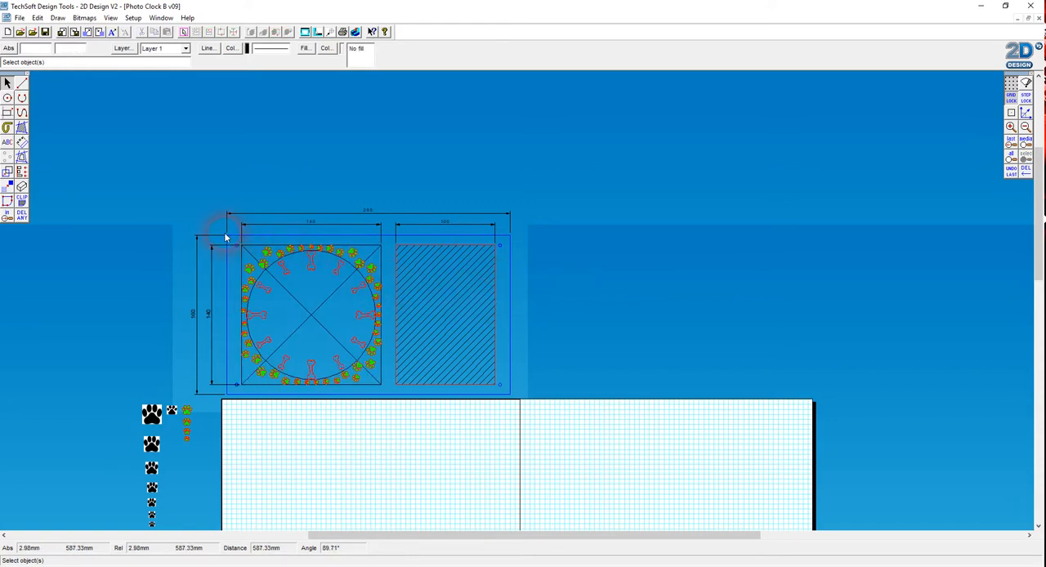
{"action": "left_click_drag", "start_coordinate": [229, 237], "coordinate": [513, 401]}
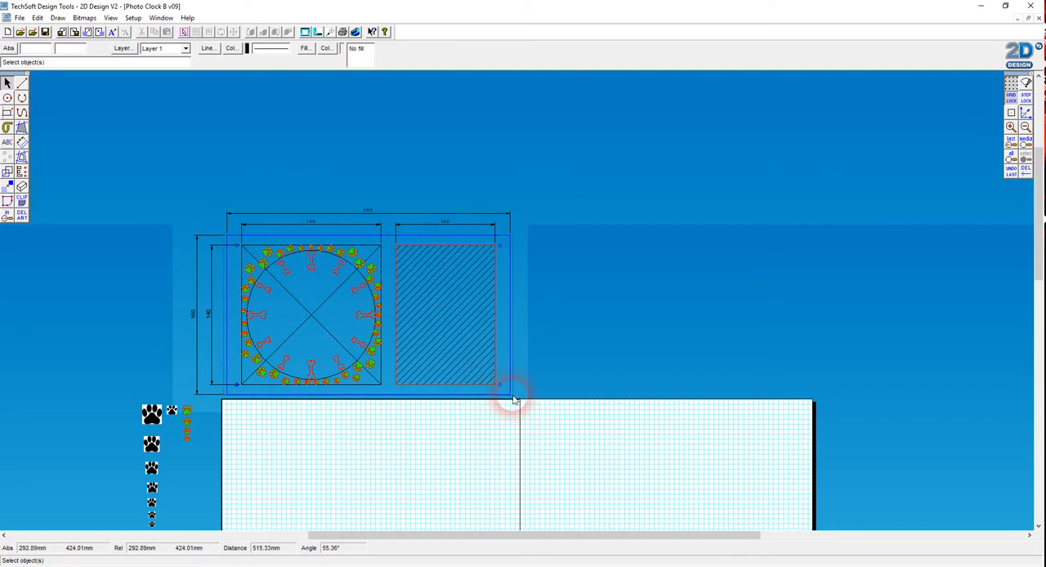
{"action": "left_click", "coordinate": [499, 386]}
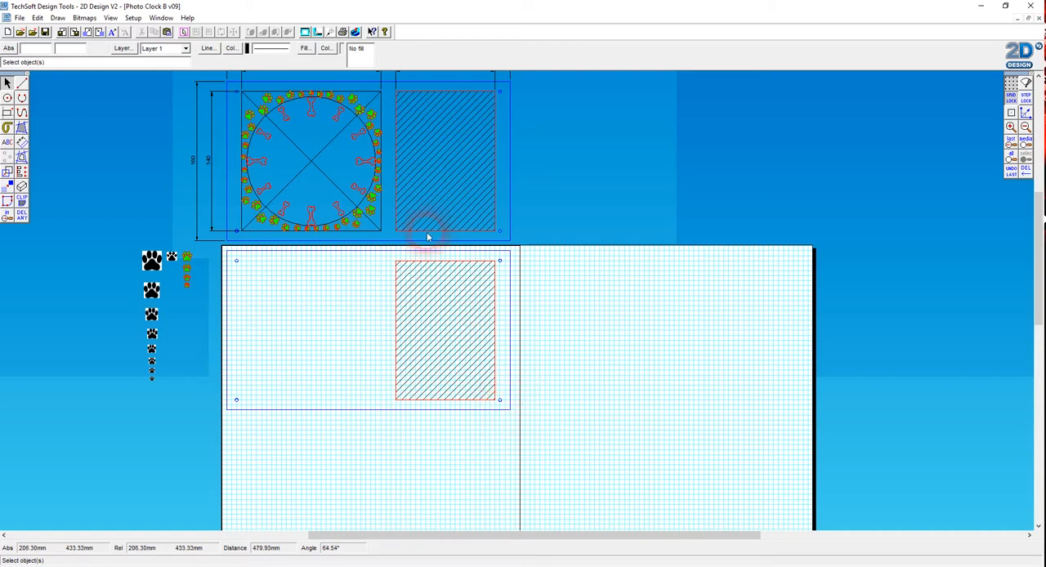
{"action": "mouse_move", "coordinate": [470, 401]}
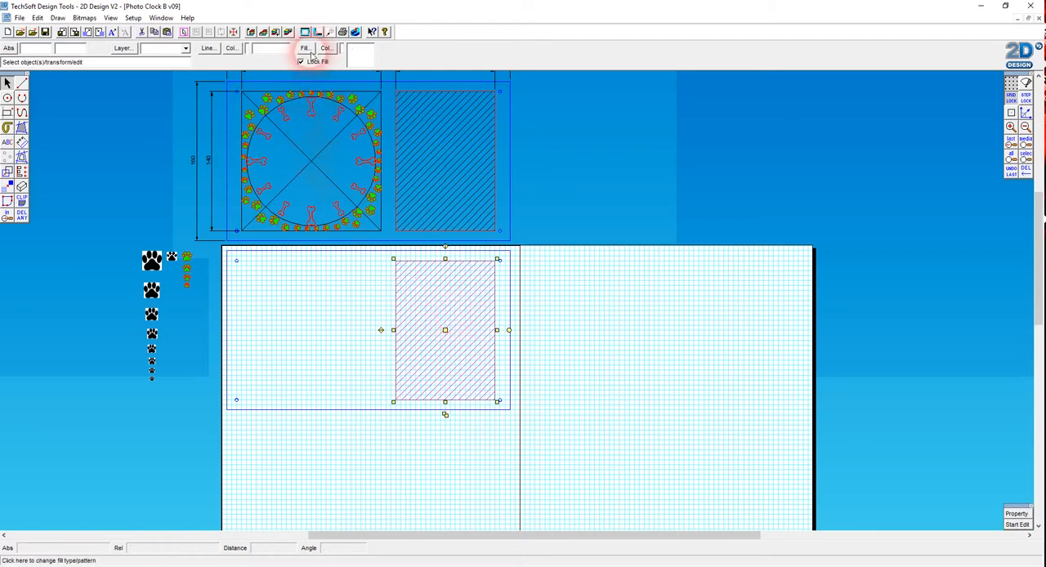
Set the copied panel's fill to No Fill, leaving its diagonal cross lines visible
{"action": "left_click", "coordinate": [305, 47]}
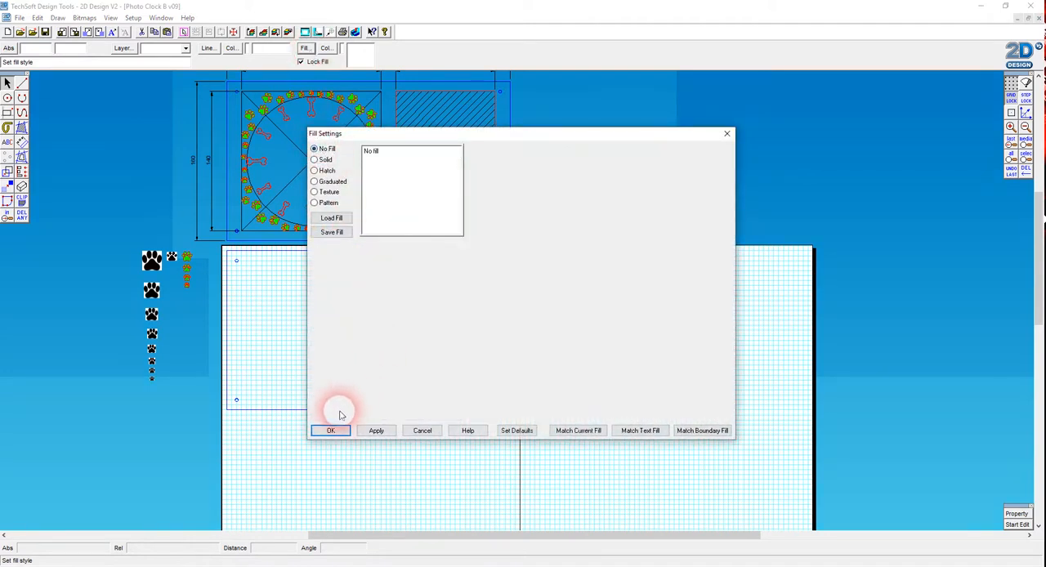
{"action": "left_click", "coordinate": [330, 431]}
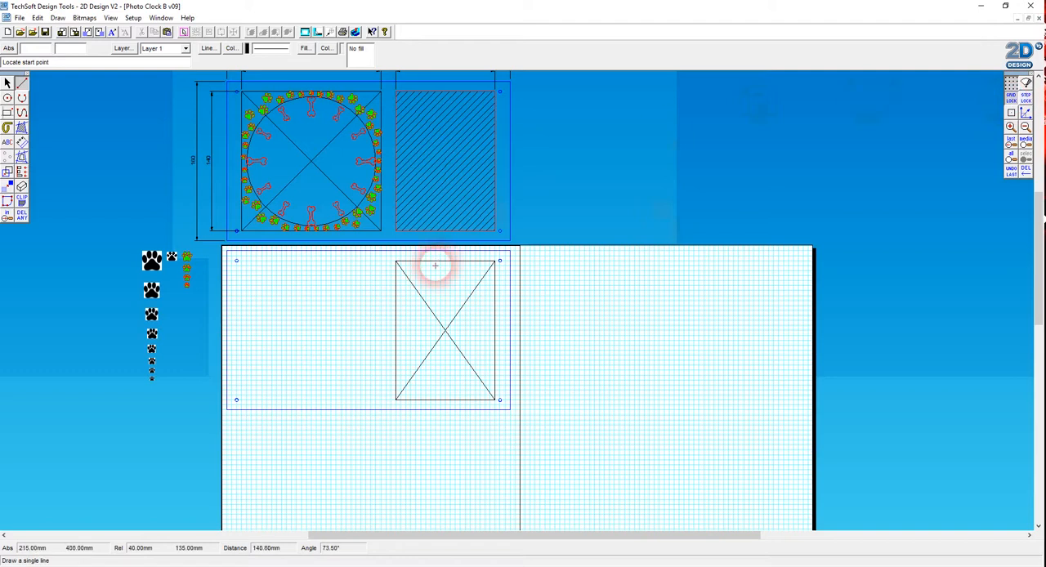
{"action": "mouse_move", "coordinate": [442, 331]}
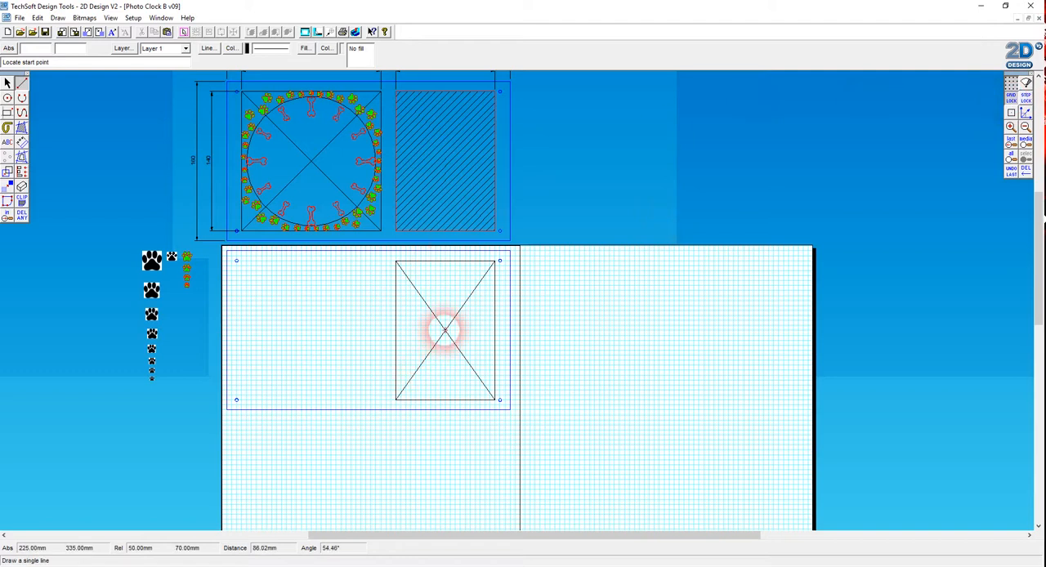
{"action": "mouse_move", "coordinate": [445, 331]}
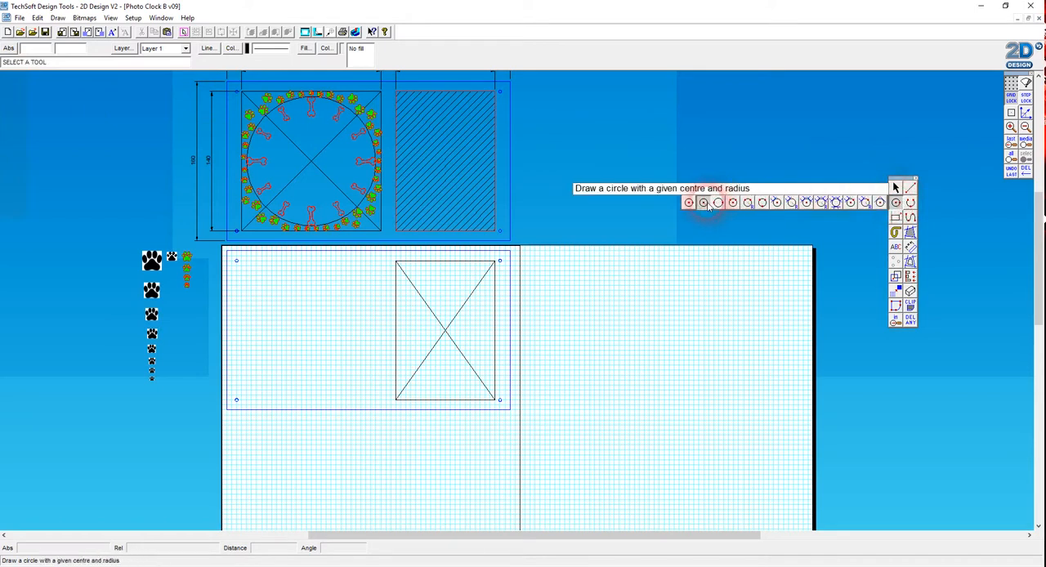
Choose the centre-and-radius circle tool with a blue line colour for the centre mark
{"action": "left_click", "coordinate": [689, 203]}
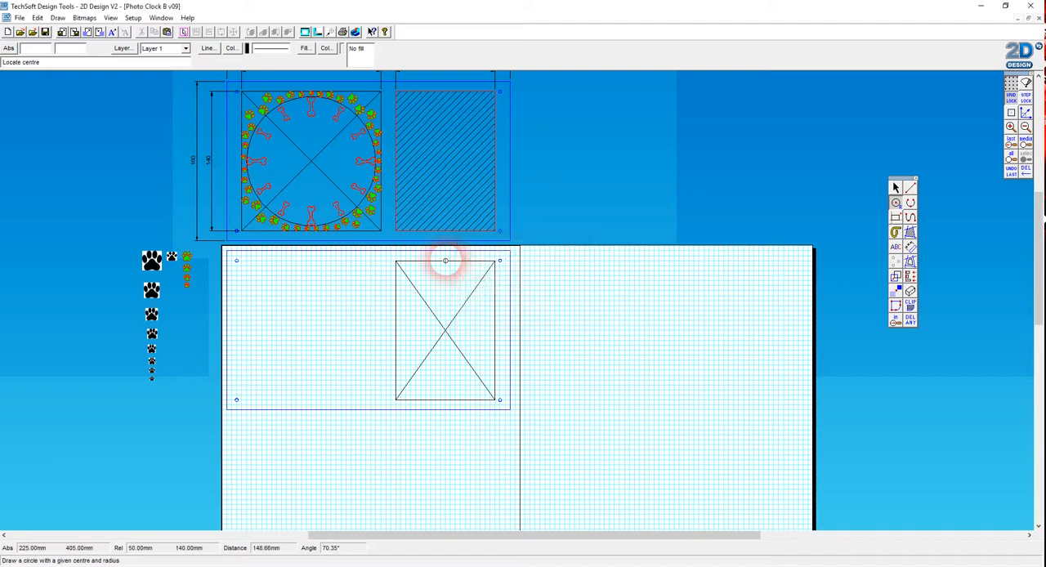
{"action": "left_click", "coordinate": [232, 48]}
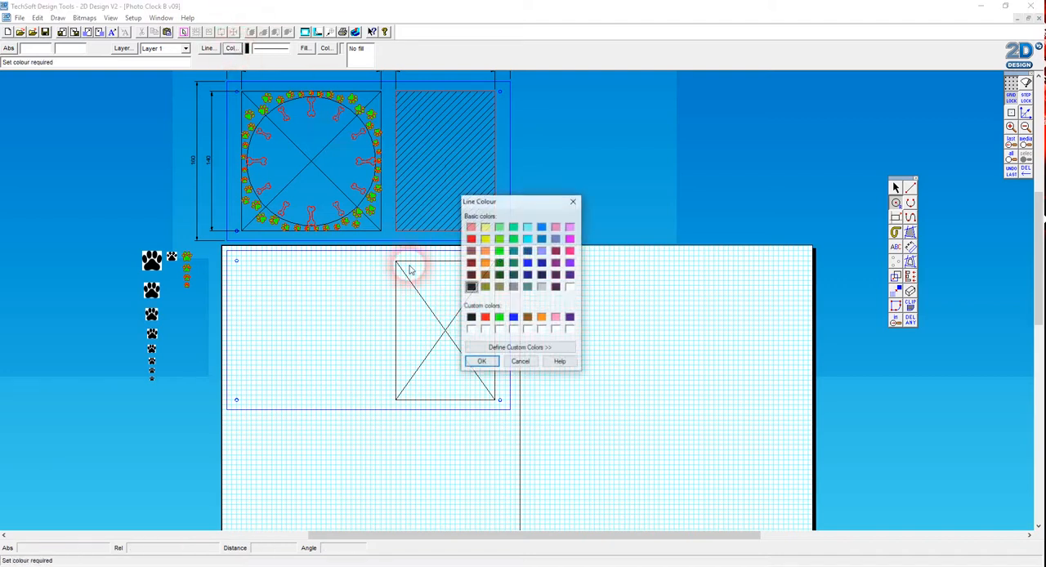
{"action": "left_click", "coordinate": [514, 318]}
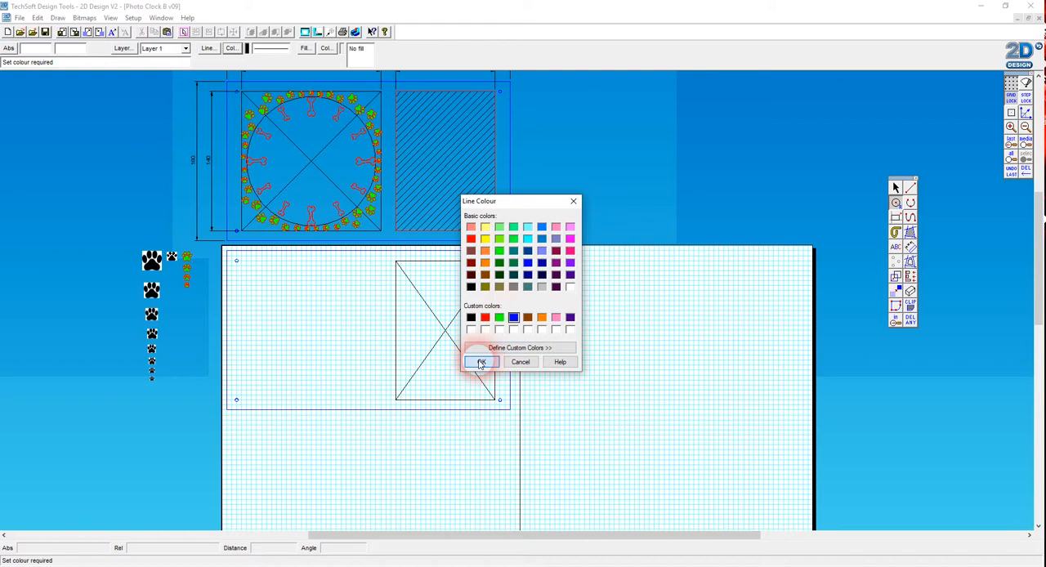
{"action": "left_click", "coordinate": [481, 362]}
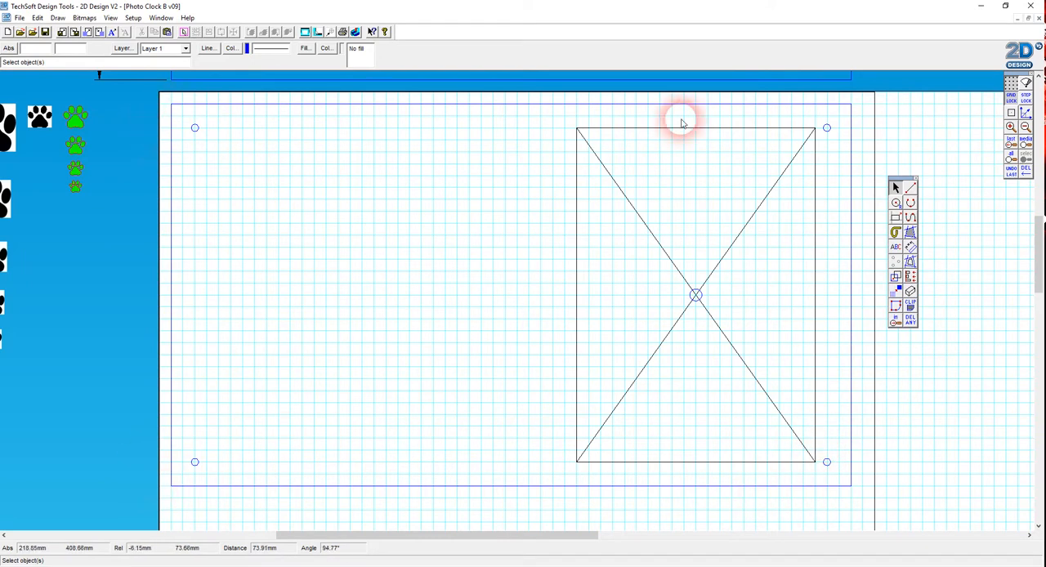
{"action": "mouse_move", "coordinate": [850, 221]}
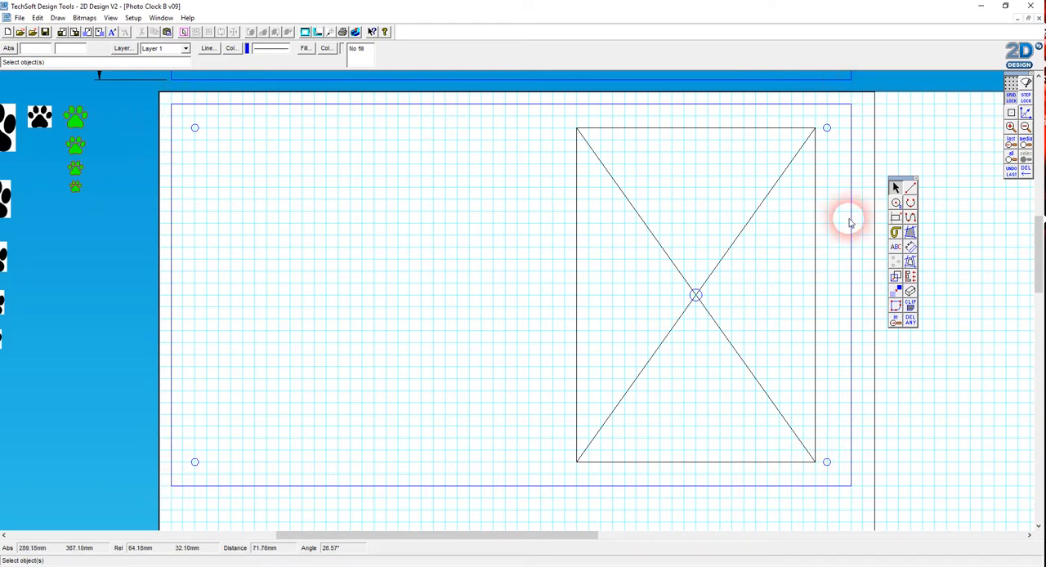
{"action": "mouse_move", "coordinate": [846, 145]}
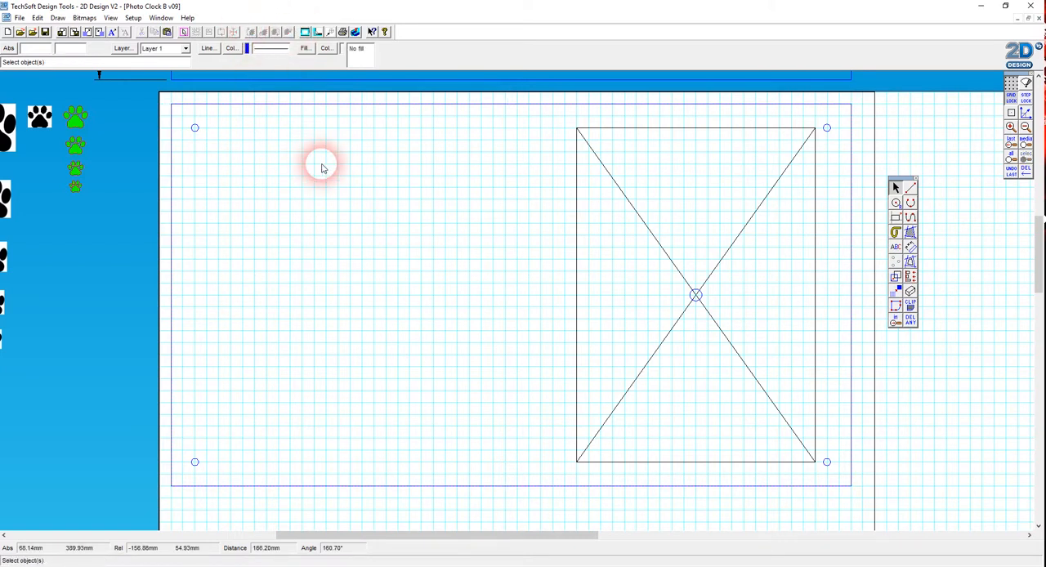
{"action": "mouse_move", "coordinate": [295, 196]}
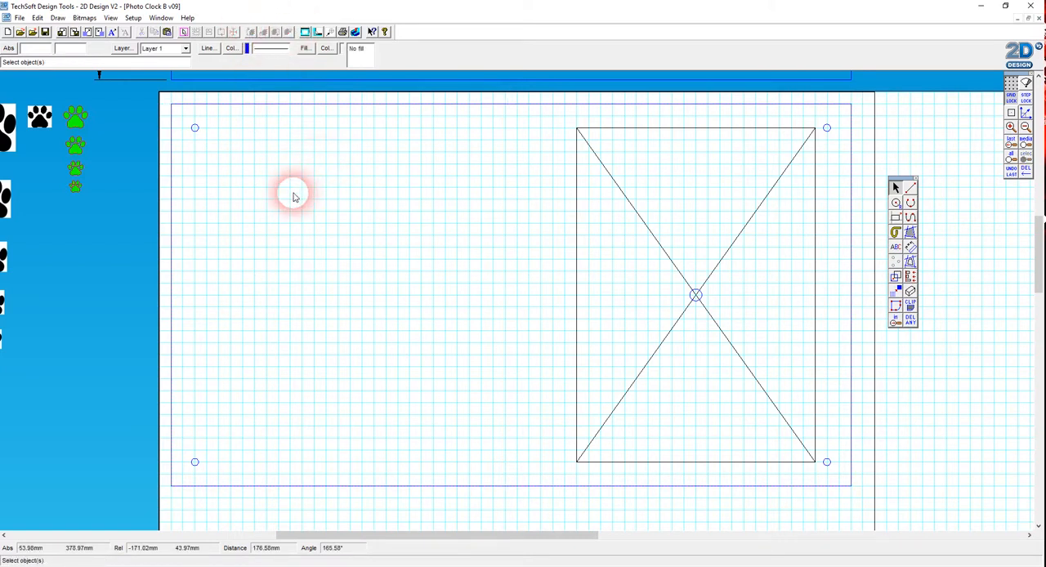
{"action": "mouse_move", "coordinate": [498, 325]}
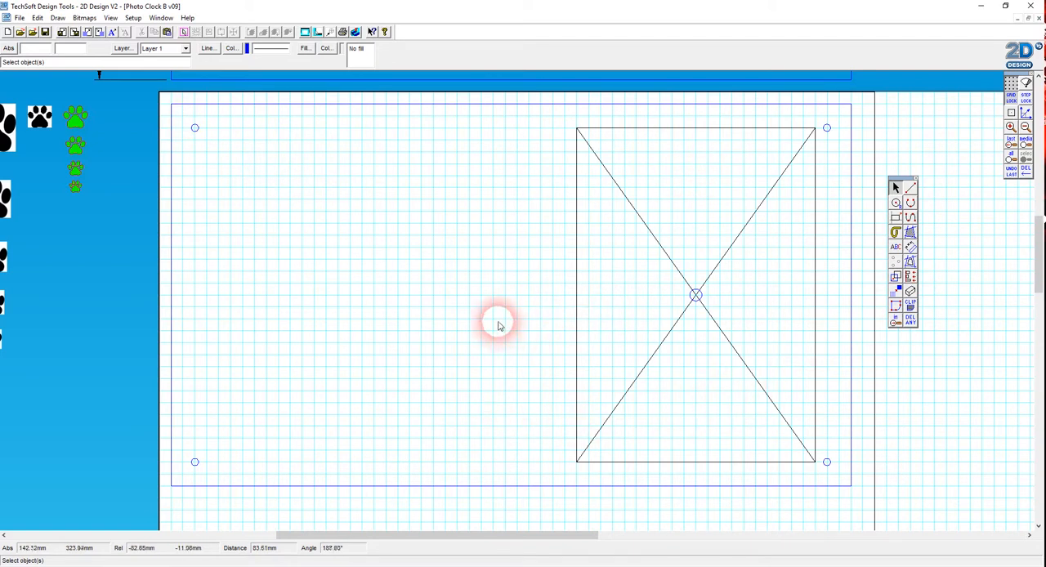
{"action": "mouse_move", "coordinate": [981, 417]}
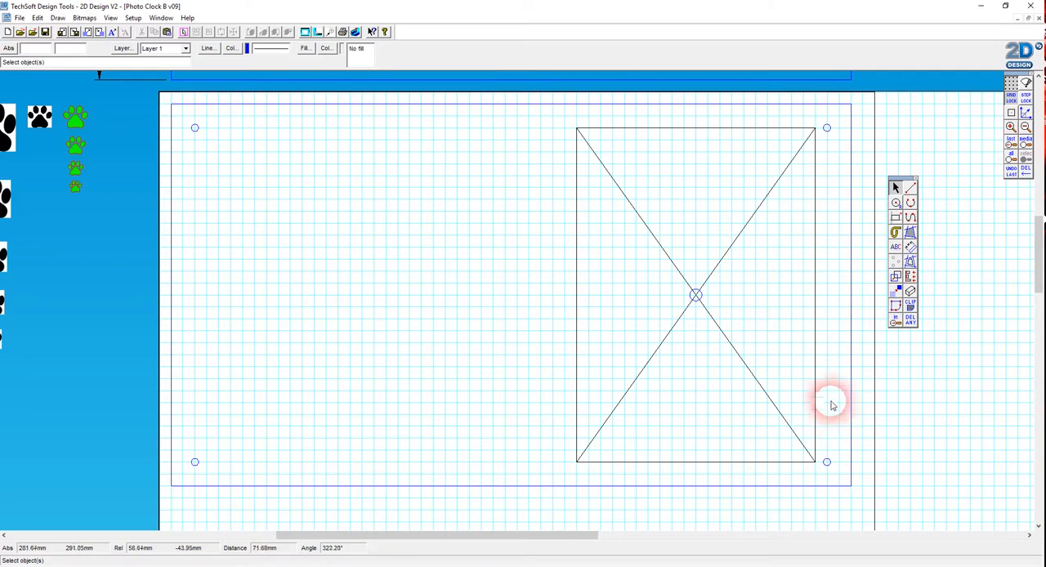
{"action": "mouse_move", "coordinate": [699, 388]}
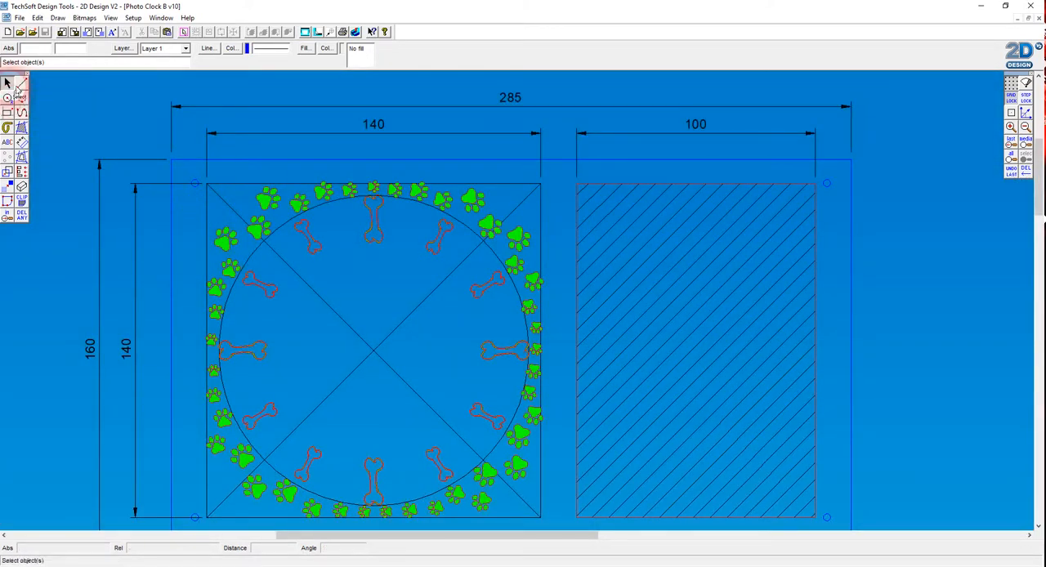
Set the hole radius in Circle Settings for a small circle on the plate's left side
{"action": "left_click", "coordinate": [415, 280]}
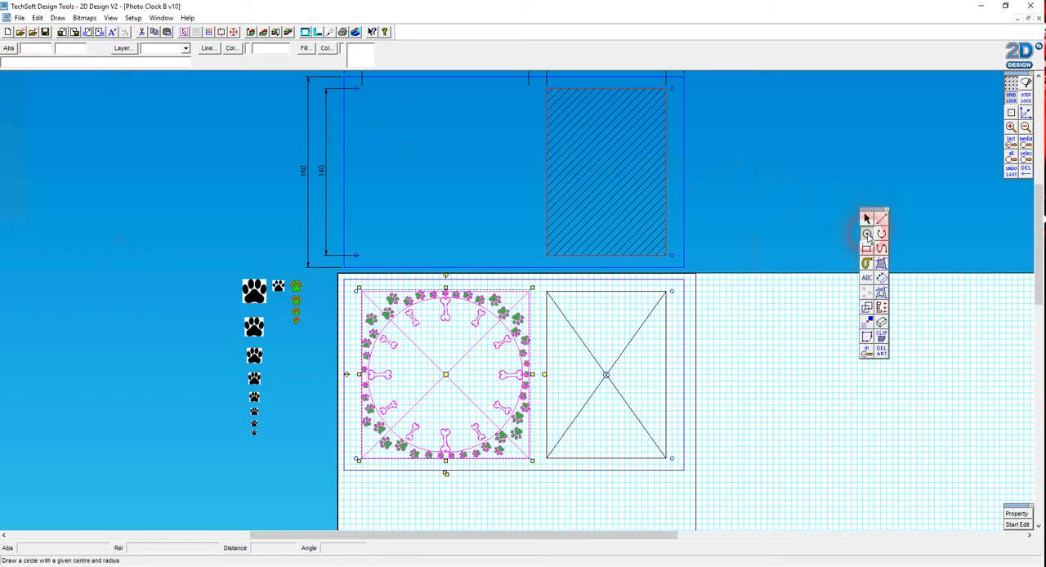
{"action": "left_click", "coordinate": [867, 235]}
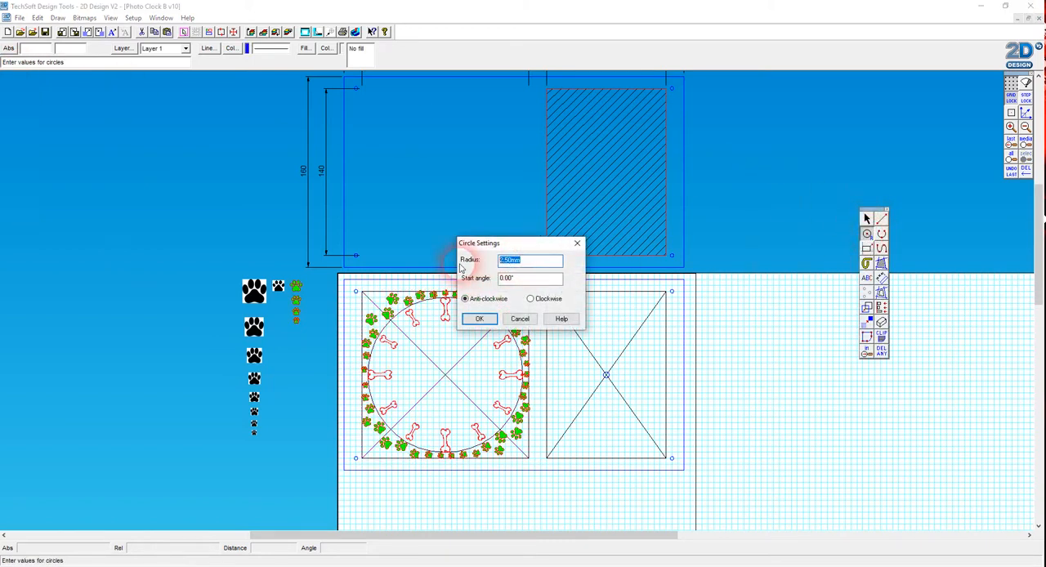
{"action": "left_click", "coordinate": [480, 318]}
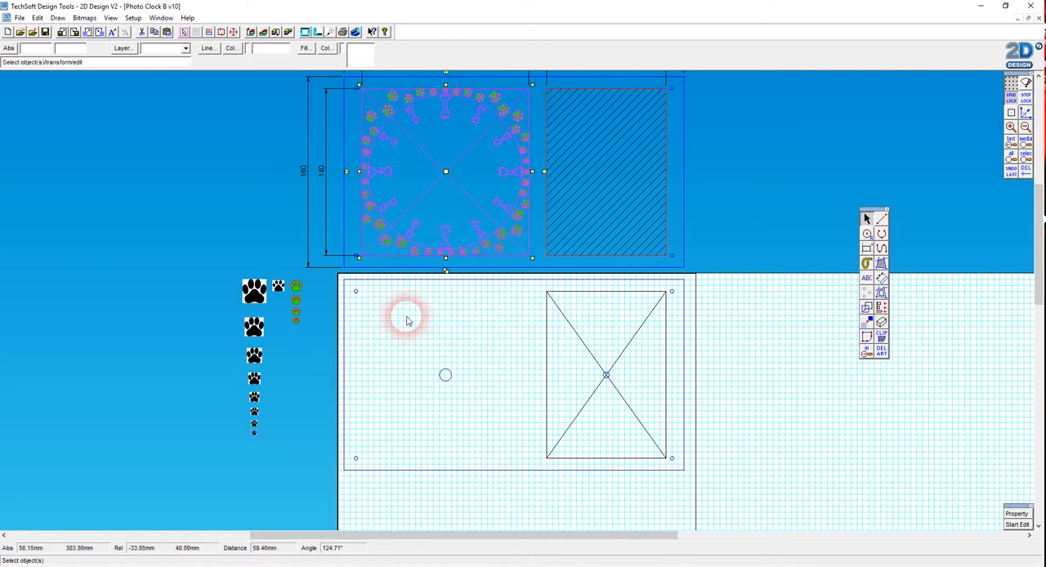
{"action": "mouse_move", "coordinate": [769, 343]}
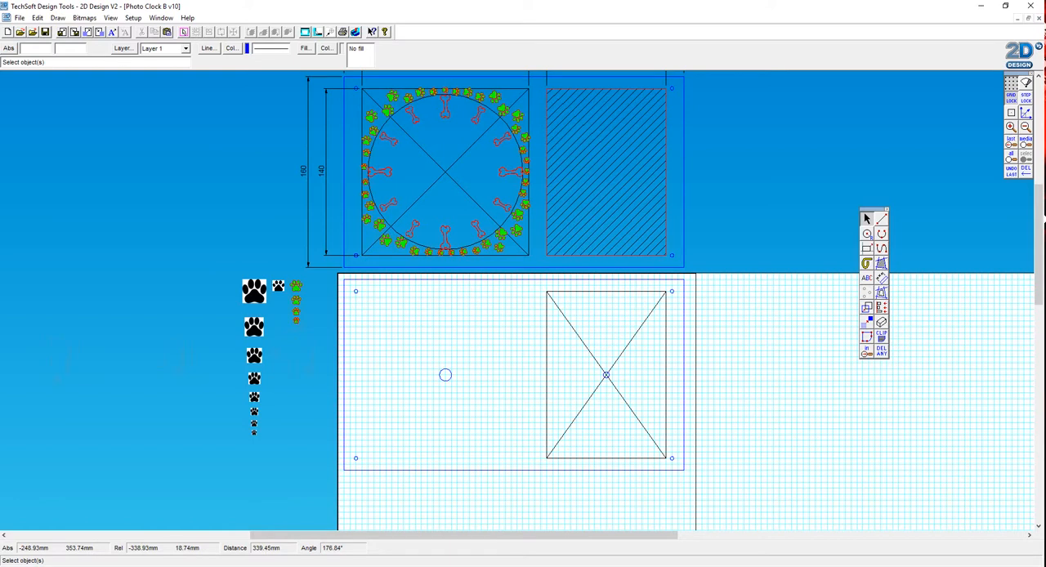
{"action": "mouse_move", "coordinate": [981, 6]}
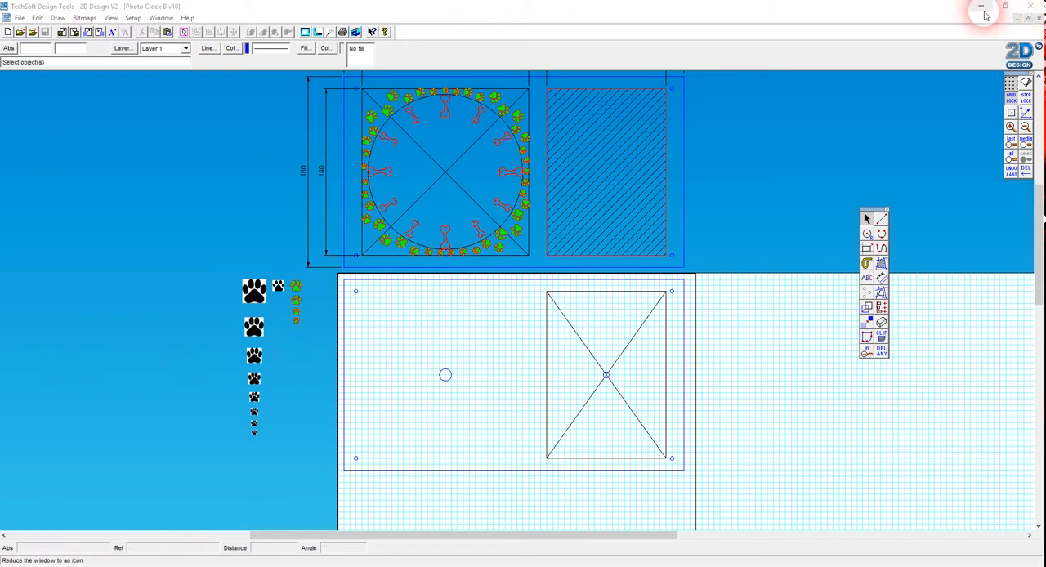